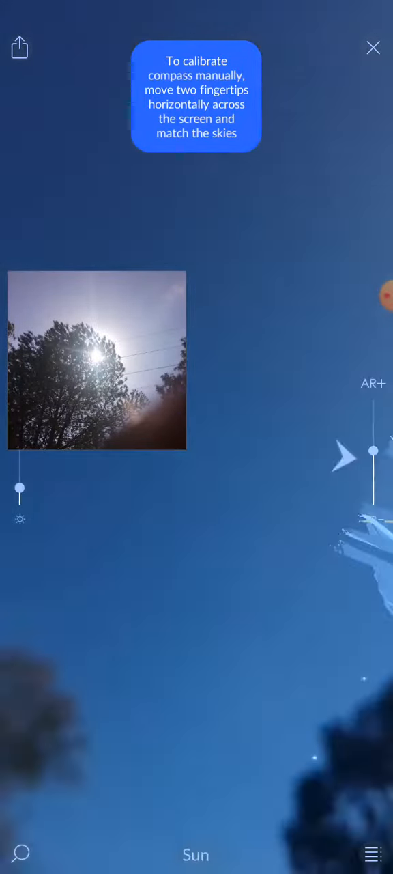
Step: Open Star Walk 2's main menu from the hamburger icon over the sky view
{"action": "left_click", "coordinate": [374, 854]}
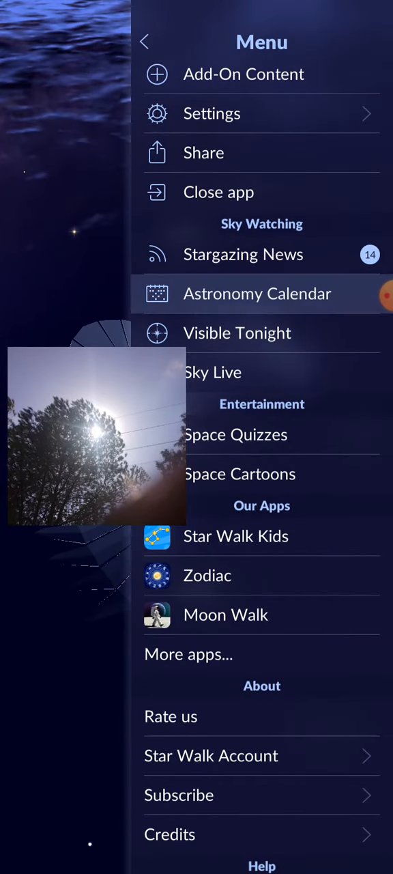
Step: Choose Visible Tonight under Sky Watching to see Venus's 2022.09.05 rise and set times
{"action": "left_click", "coordinate": [257, 293]}
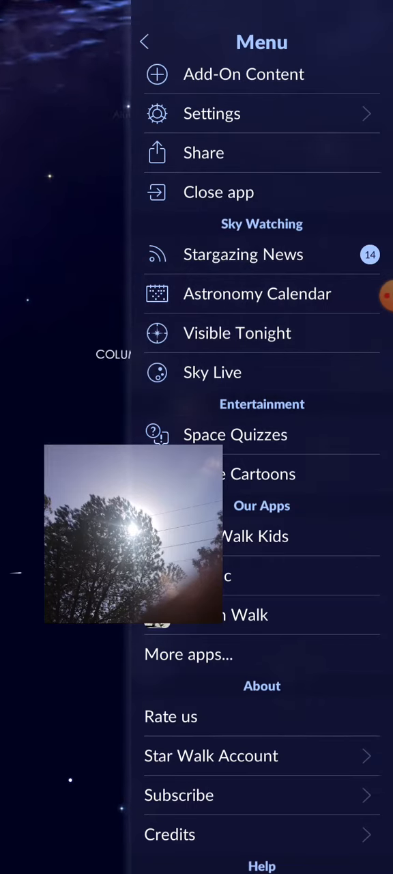
{"action": "left_click", "coordinate": [145, 42]}
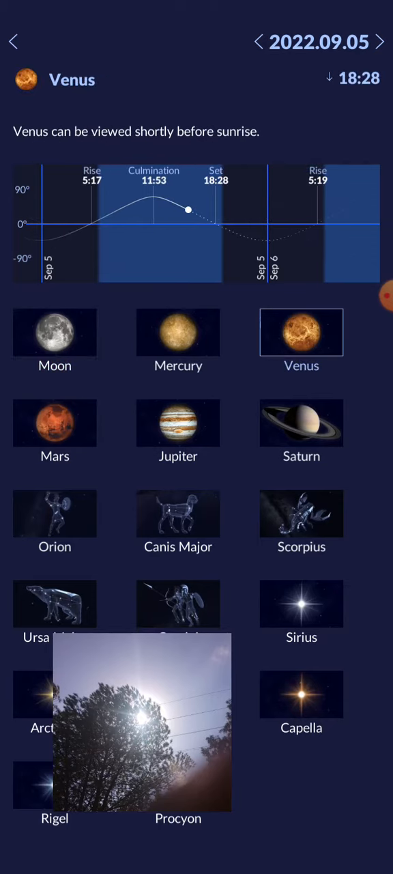
Step: View the Saturn, Orion and Canis Major rise/set charts, then leave for the home screen
{"action": "left_click", "coordinate": [301, 422]}
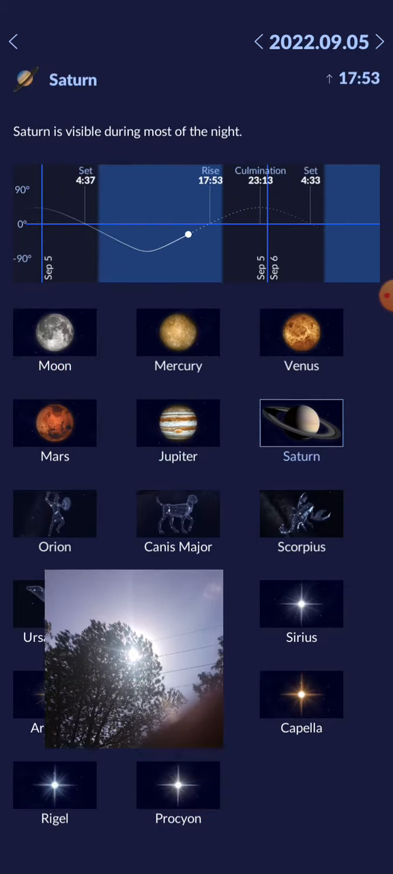
{"action": "left_click", "coordinate": [55, 514]}
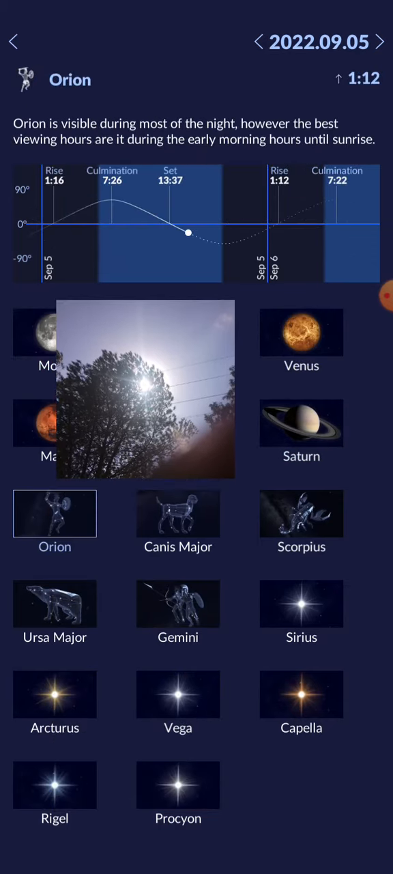
{"action": "left_click", "coordinate": [177, 513]}
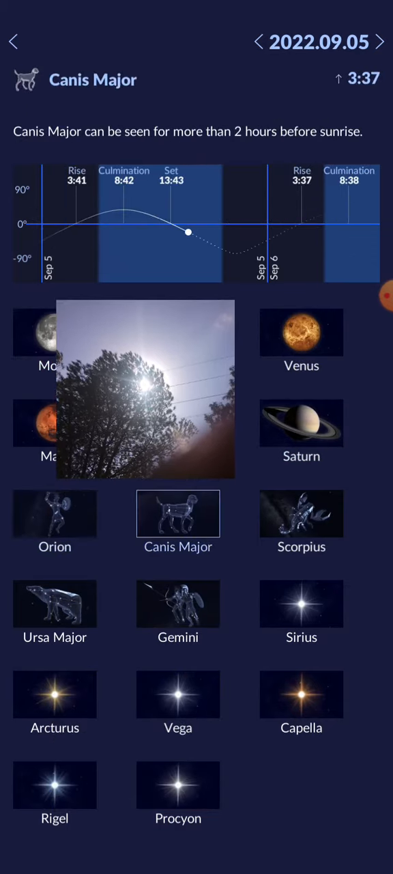
{"action": "left_click", "coordinate": [177, 786]}
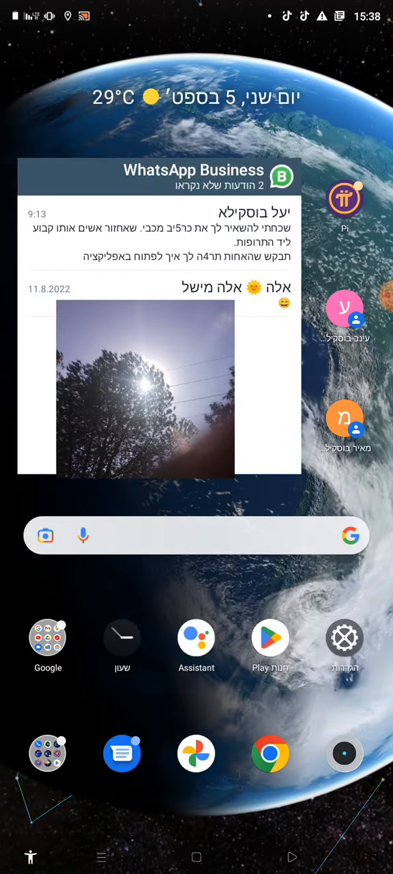
Step: Expand the dock's app folder to reveal Star Walk, Solar Walk and other apps
{"action": "left_click", "coordinate": [48, 753]}
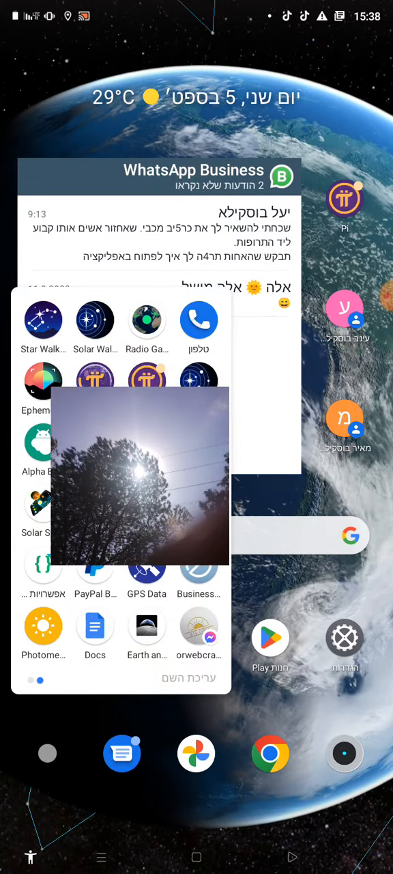